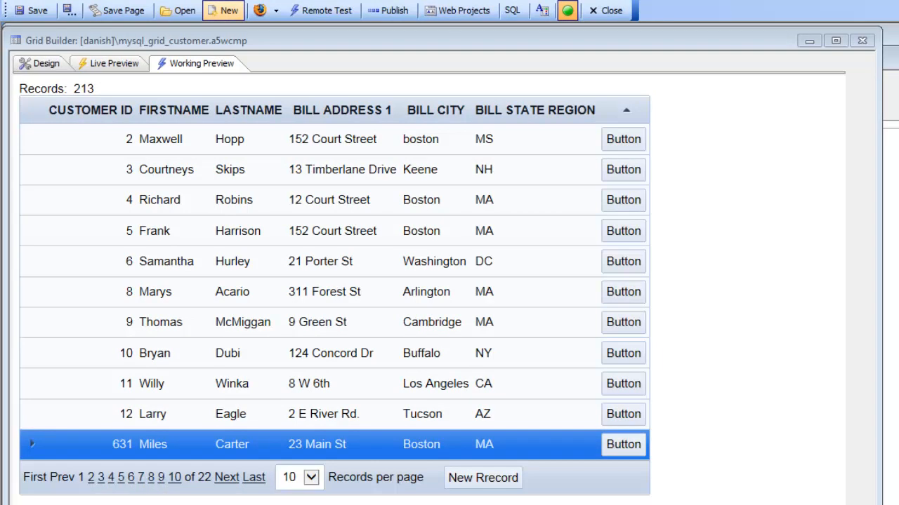
{"action": "mouse_move", "coordinate": [358, 291]}
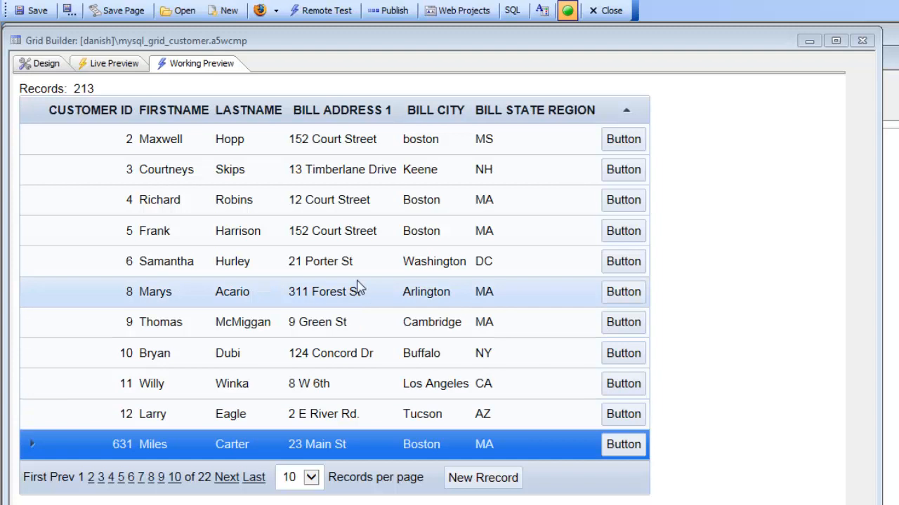
{"action": "mouse_move", "coordinate": [635, 221]}
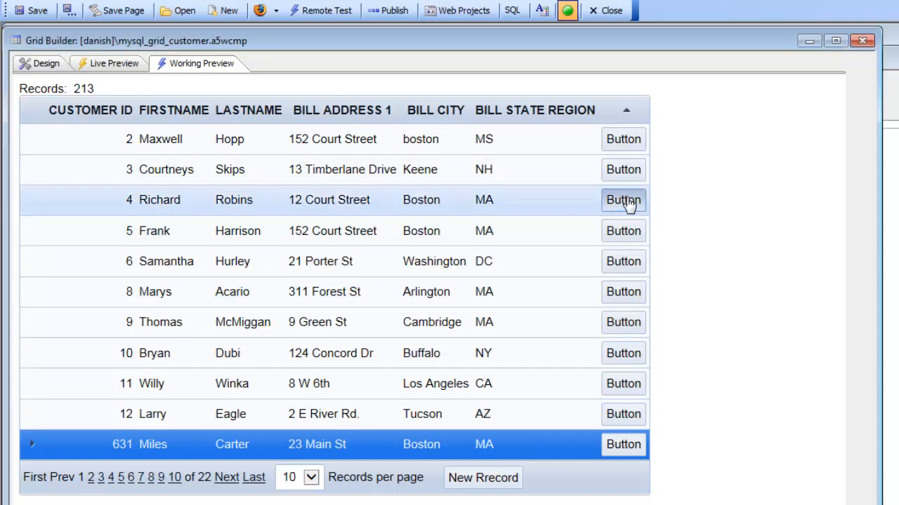
{"action": "left_click", "coordinate": [623, 200]}
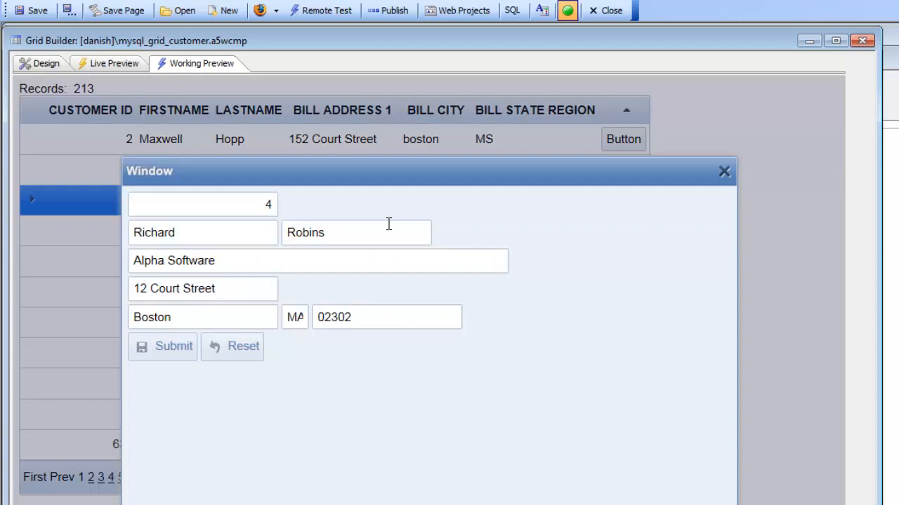
{"action": "mouse_move", "coordinate": [697, 215]}
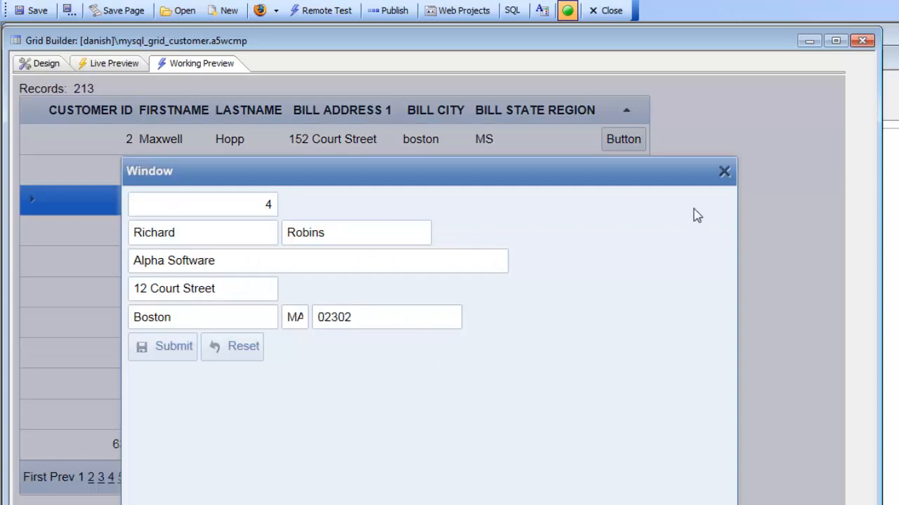
{"action": "mouse_move", "coordinate": [222, 256]}
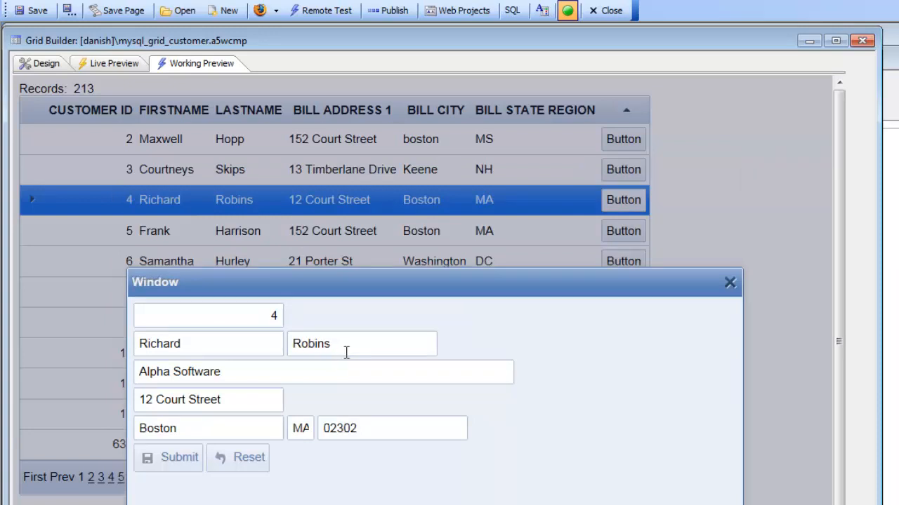
{"action": "type", "text": "S"}
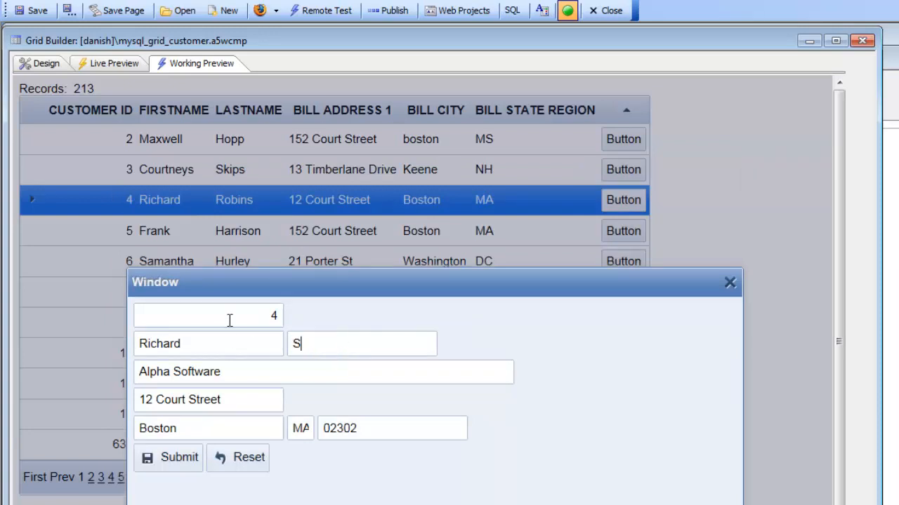
{"action": "type", "text": "mith"}
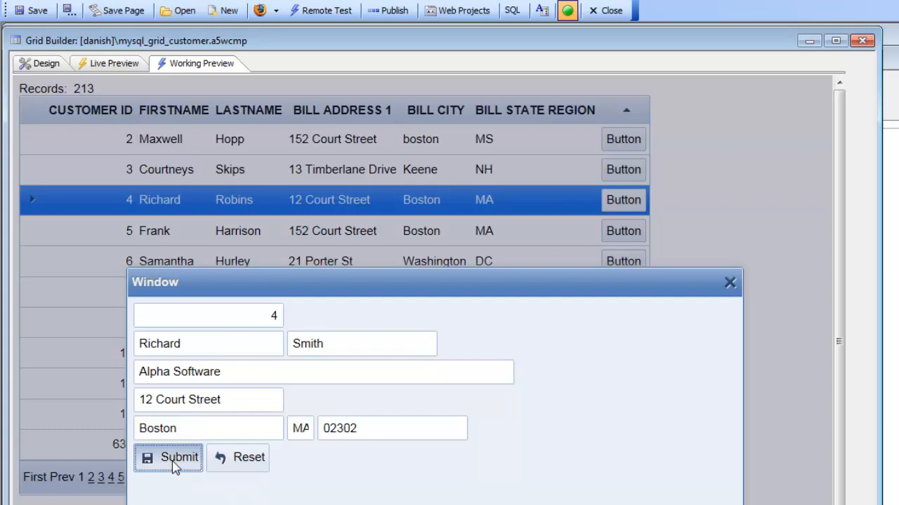
{"action": "left_click", "coordinate": [168, 457]}
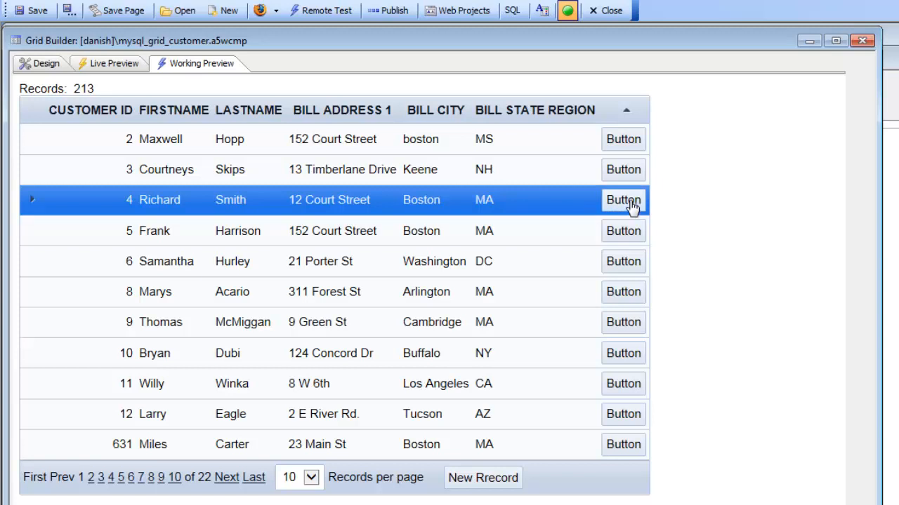
Inspect the [Button].1 field's onClick action that opens a UX to edit the current record, then keep it.
{"action": "left_click", "coordinate": [46, 64]}
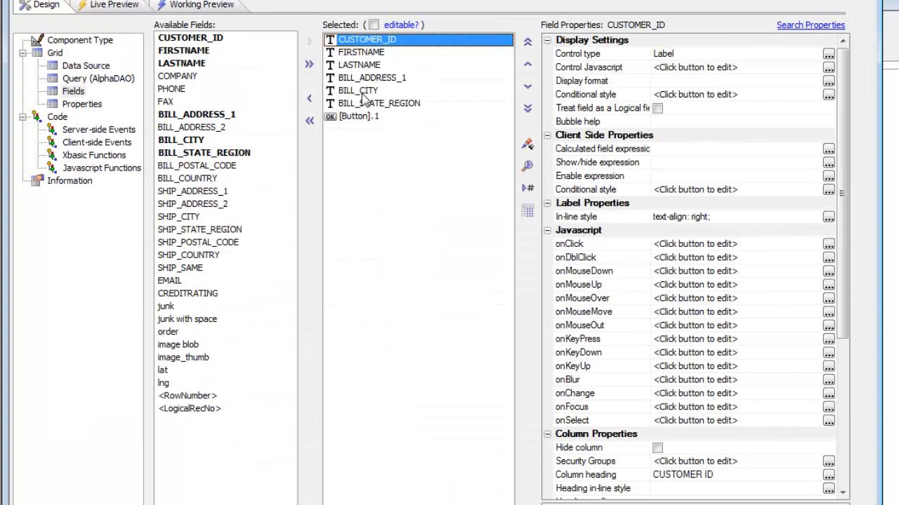
{"action": "left_click", "coordinate": [359, 116]}
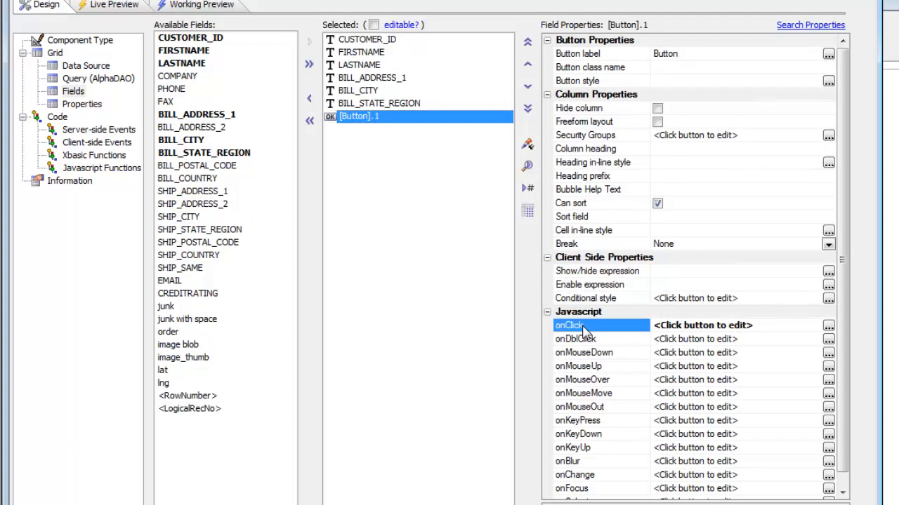
{"action": "left_click", "coordinate": [828, 326]}
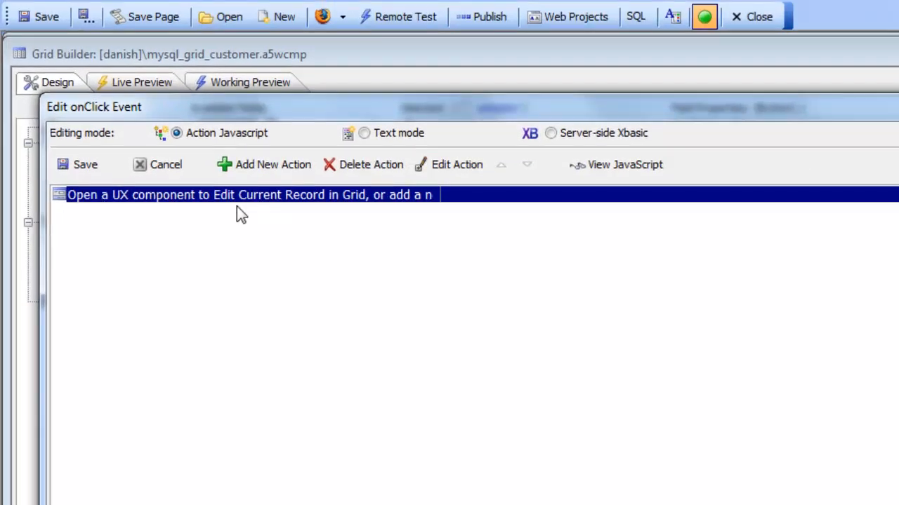
{"action": "mouse_move", "coordinate": [351, 207]}
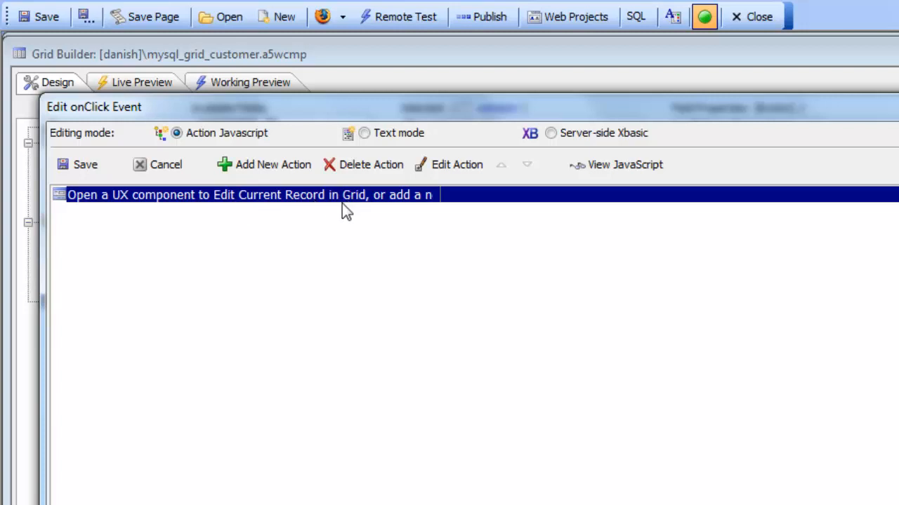
{"action": "mouse_move", "coordinate": [207, 206]}
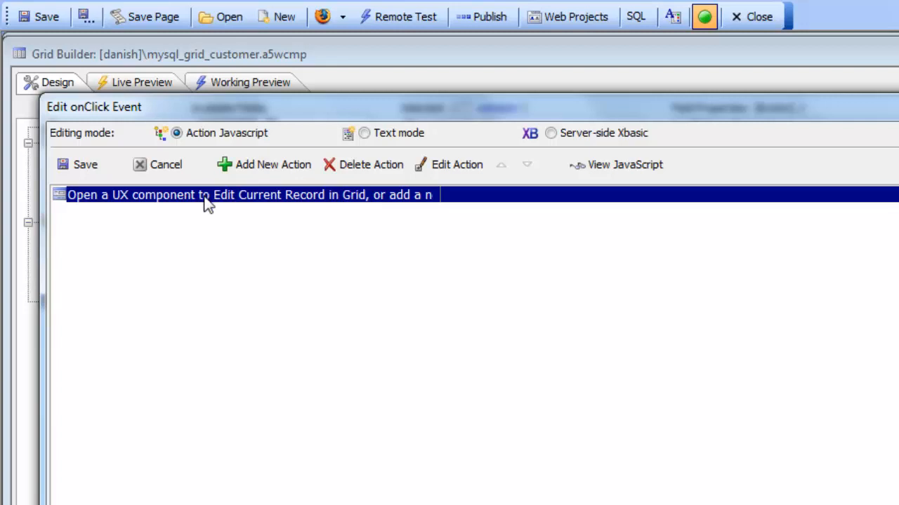
{"action": "mouse_move", "coordinate": [250, 211]}
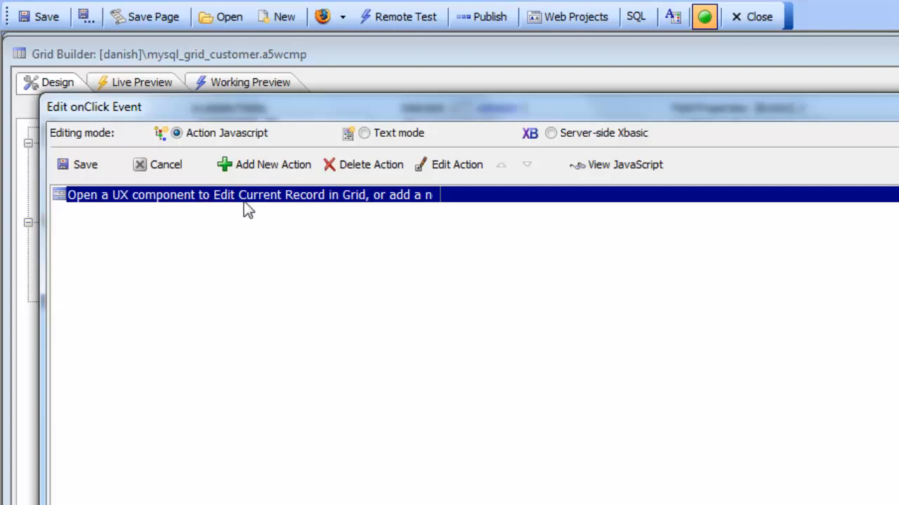
{"action": "mouse_move", "coordinate": [328, 206]}
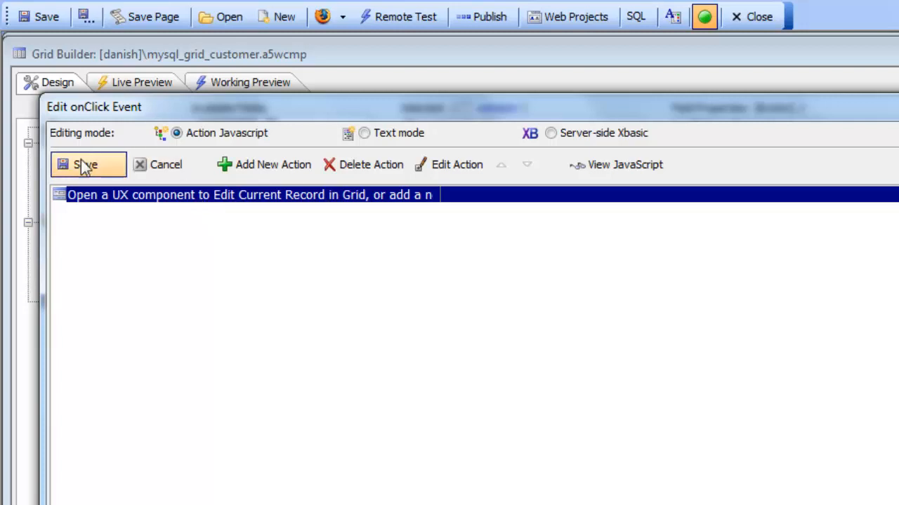
{"action": "left_click", "coordinate": [85, 164]}
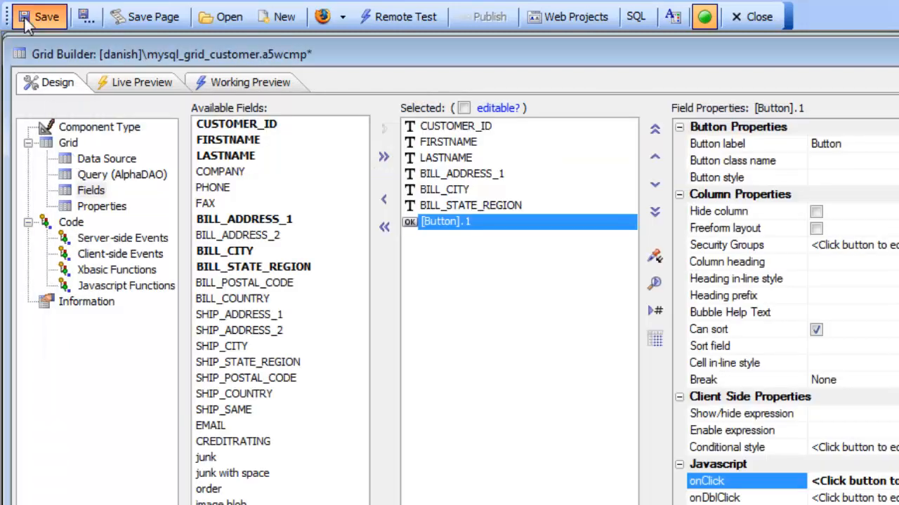
Save the grid, preview ux_mysql_list with its customer rows, and show list1's data source settings.
{"action": "left_click", "coordinate": [38, 16]}
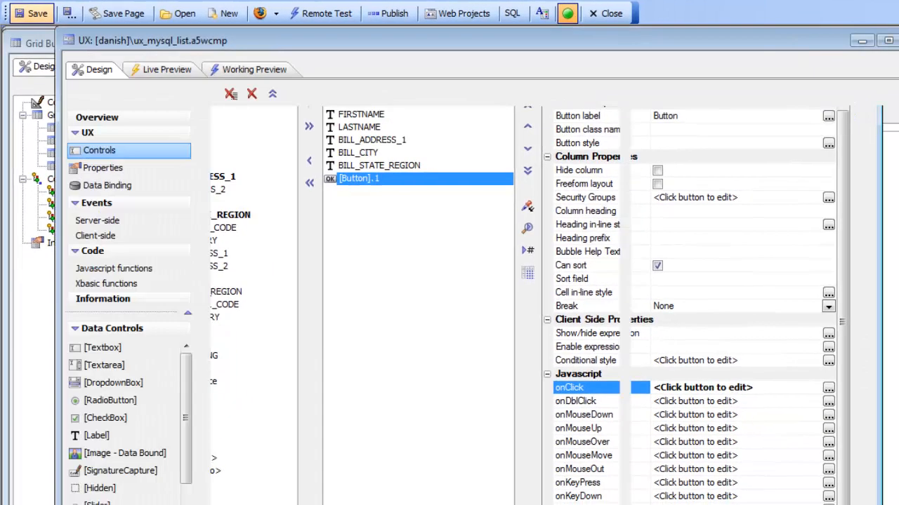
{"action": "left_click", "coordinate": [293, 94]}
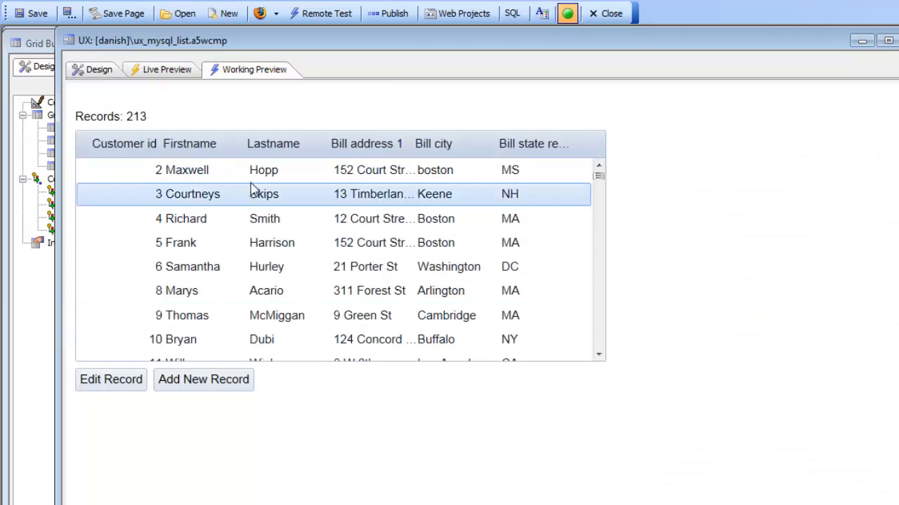
{"action": "left_click", "coordinate": [182, 315]}
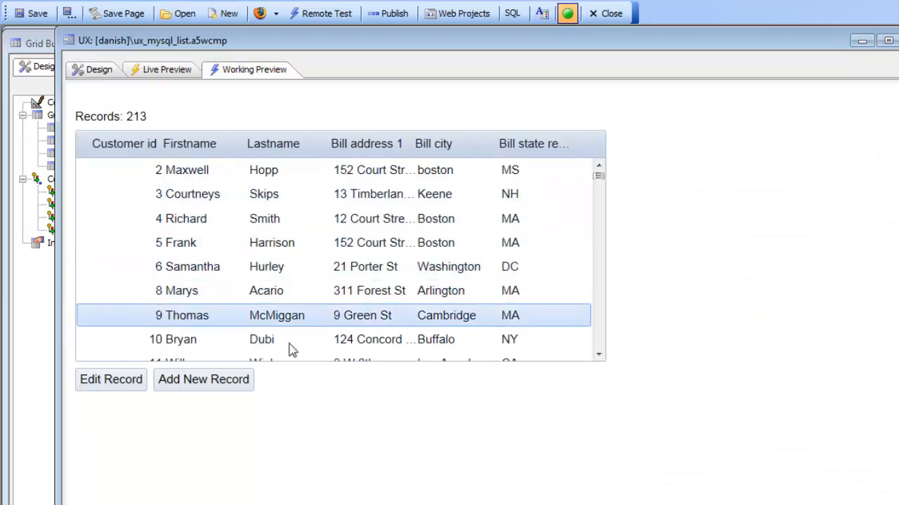
{"action": "left_click", "coordinate": [98, 68]}
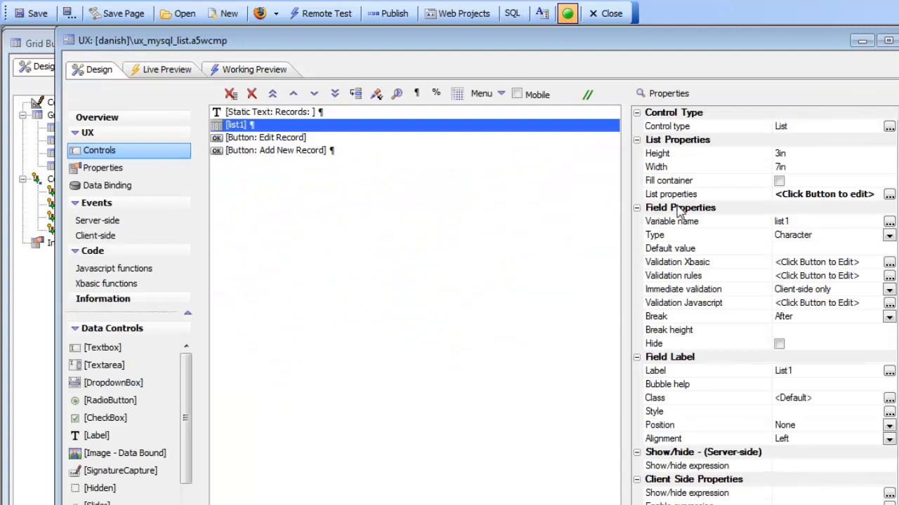
{"action": "left_click", "coordinate": [890, 193]}
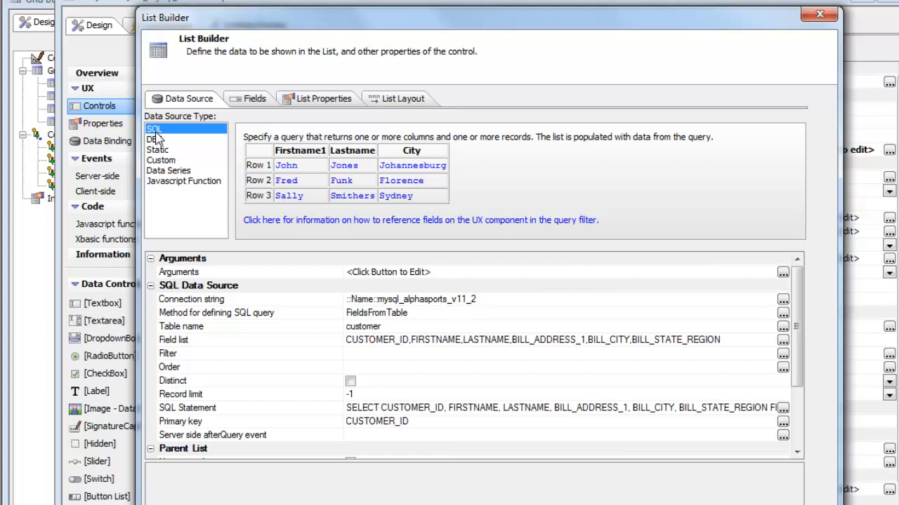
{"action": "mouse_move", "coordinate": [160, 144]}
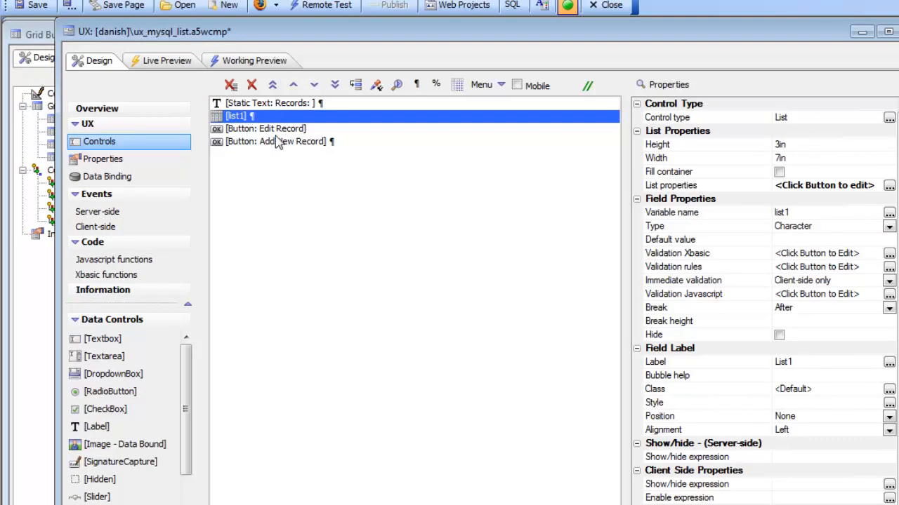
Add a new action to the Edit Record button's click event, filtered to the UX Component category.
{"action": "left_click", "coordinate": [265, 129]}
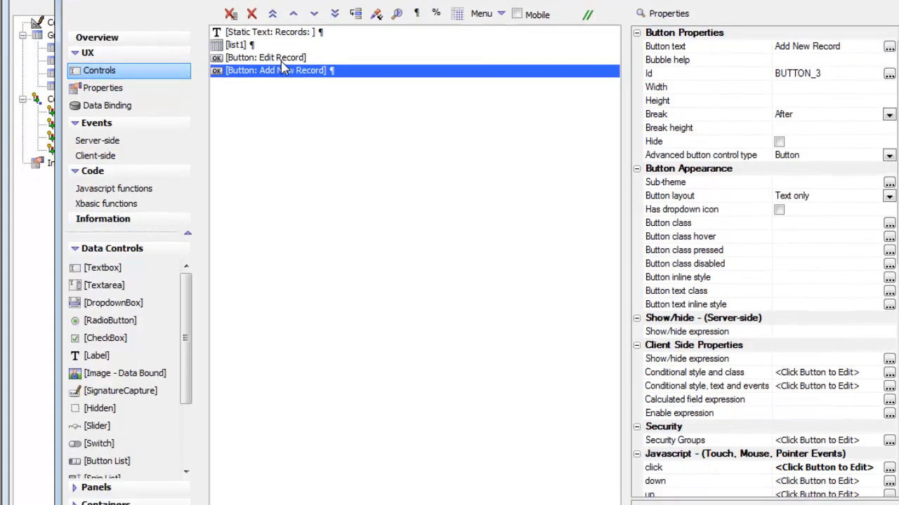
{"action": "left_click", "coordinate": [265, 57]}
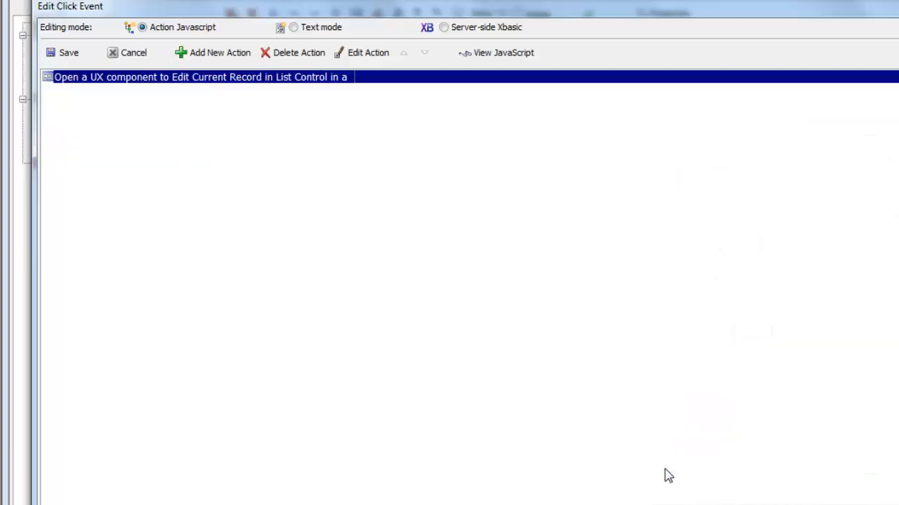
{"action": "mouse_move", "coordinate": [269, 105]}
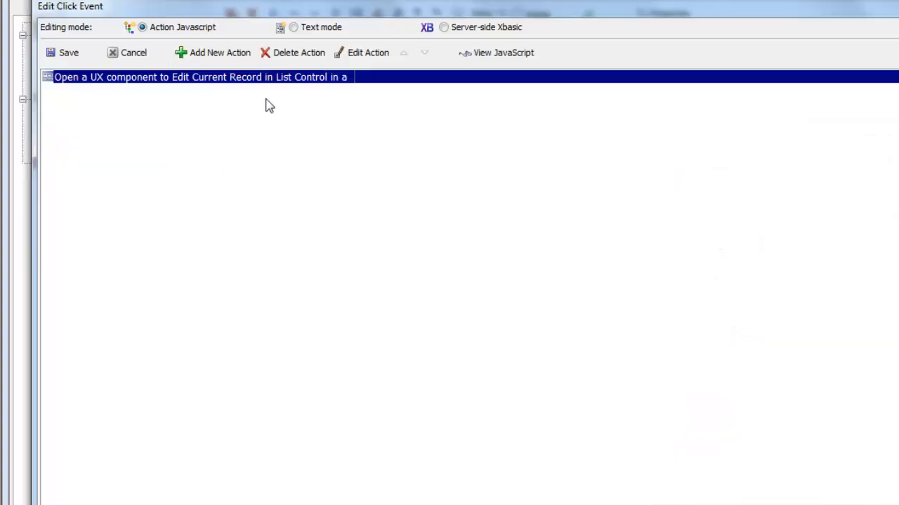
{"action": "mouse_move", "coordinate": [156, 77]}
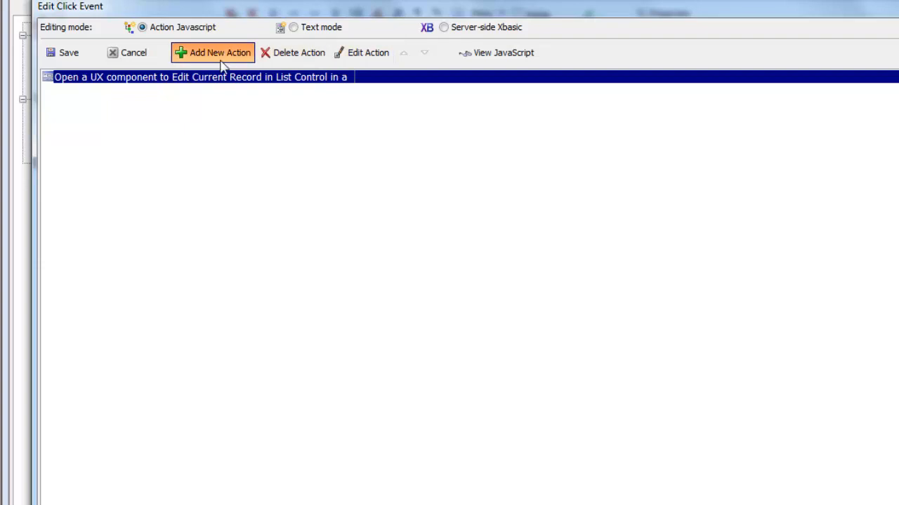
{"action": "left_click", "coordinate": [212, 53]}
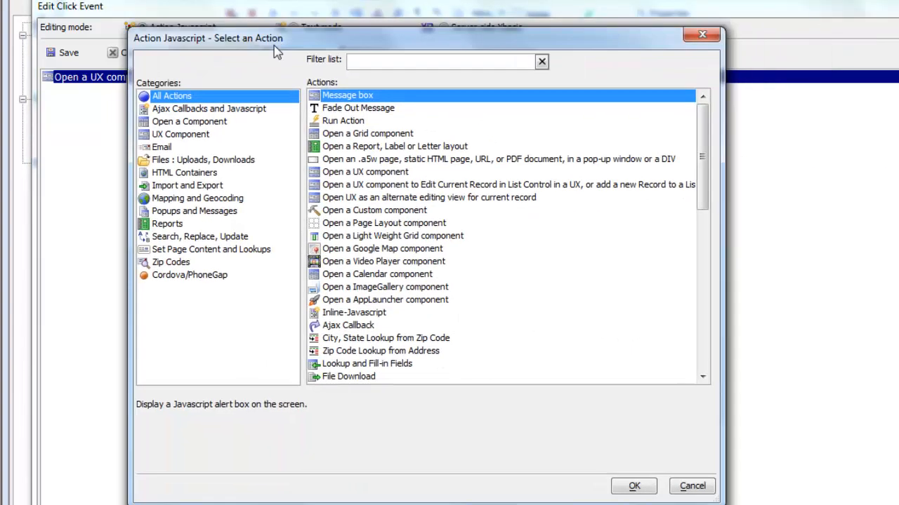
{"action": "left_click", "coordinate": [181, 134]}
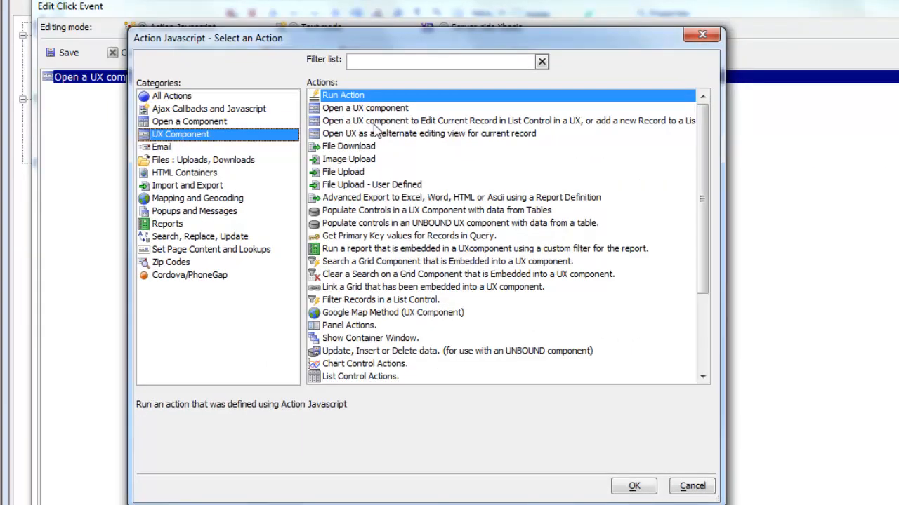
{"action": "mouse_move", "coordinate": [469, 133]}
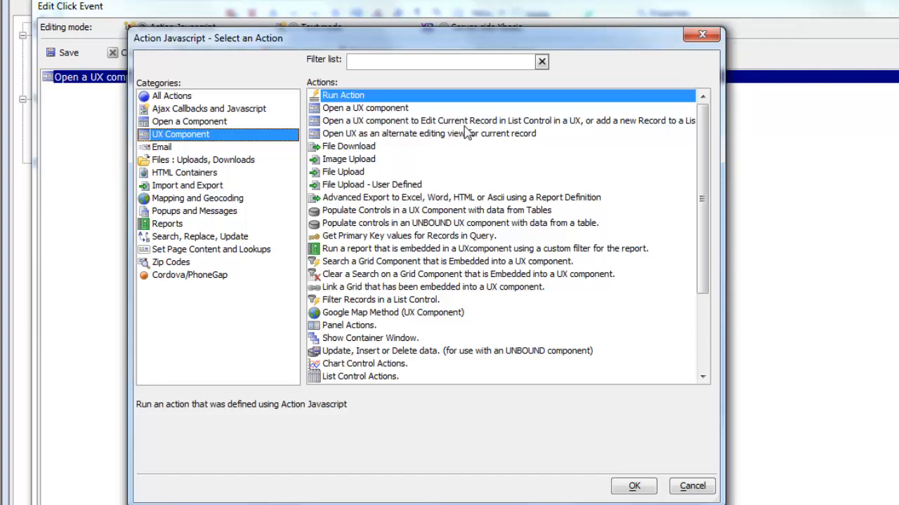
{"action": "mouse_move", "coordinate": [569, 134]}
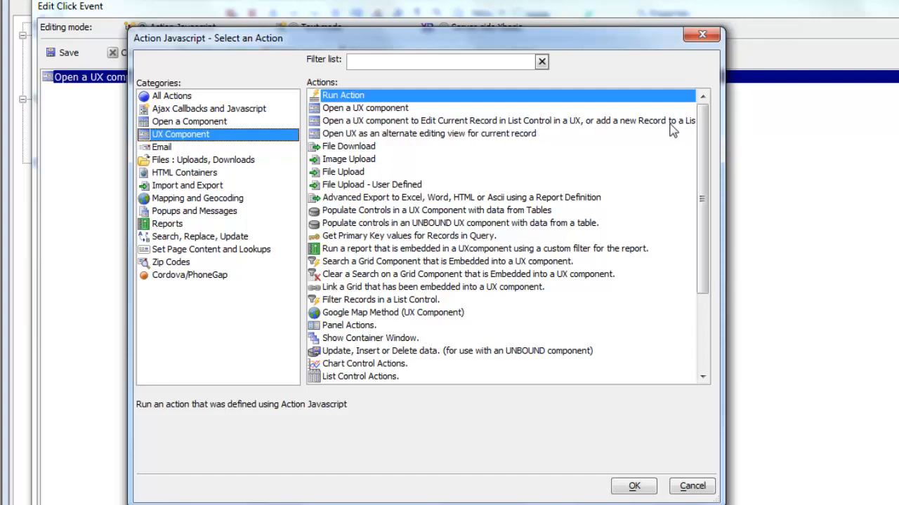
{"action": "mouse_move", "coordinate": [525, 212]}
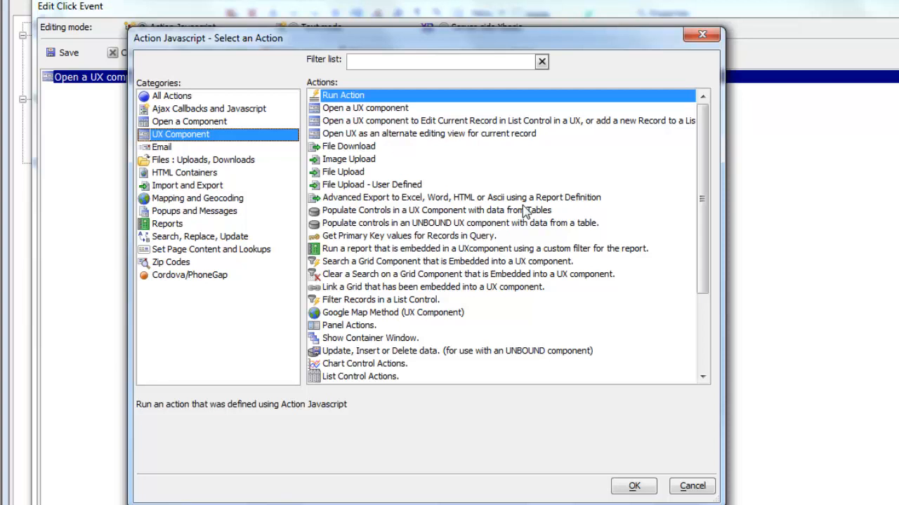
{"action": "mouse_move", "coordinate": [558, 136]}
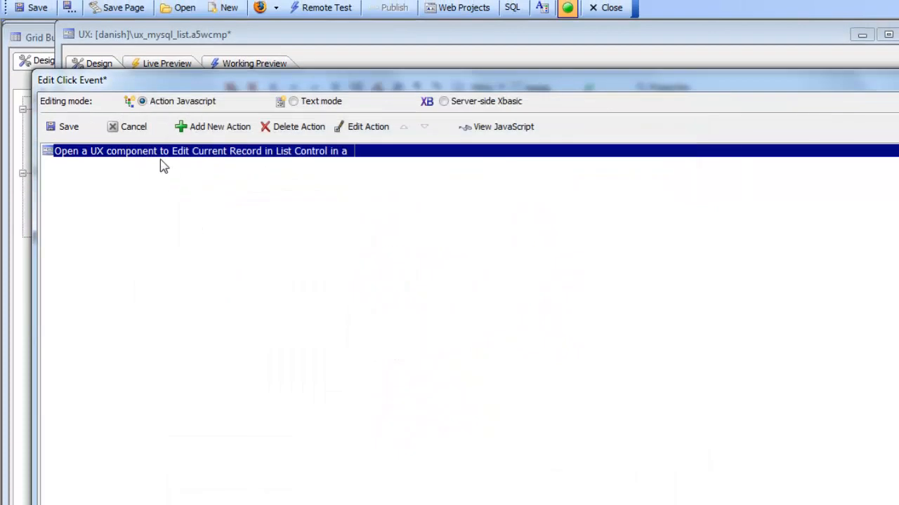
Set the action's mode to EditExistingRecord with list1 (SQL) as its source list and confirm.
{"action": "left_click", "coordinate": [368, 127]}
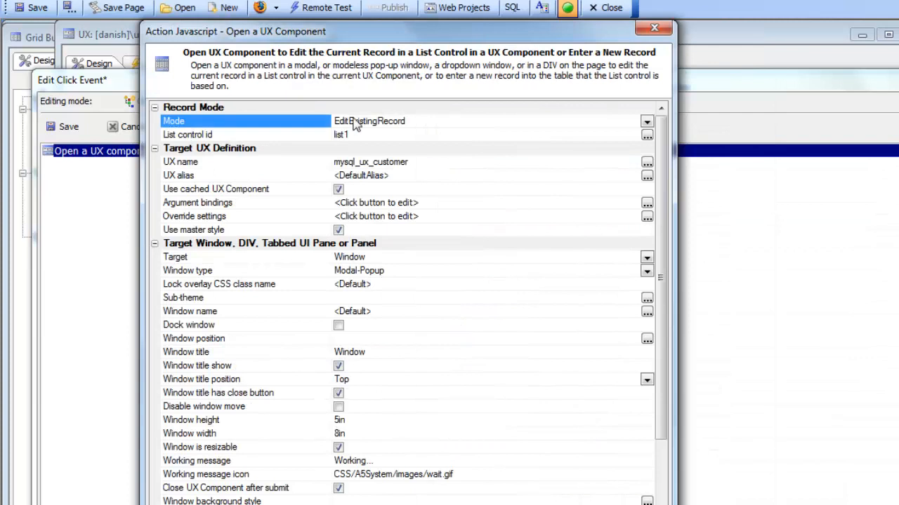
{"action": "left_click", "coordinate": [646, 120]}
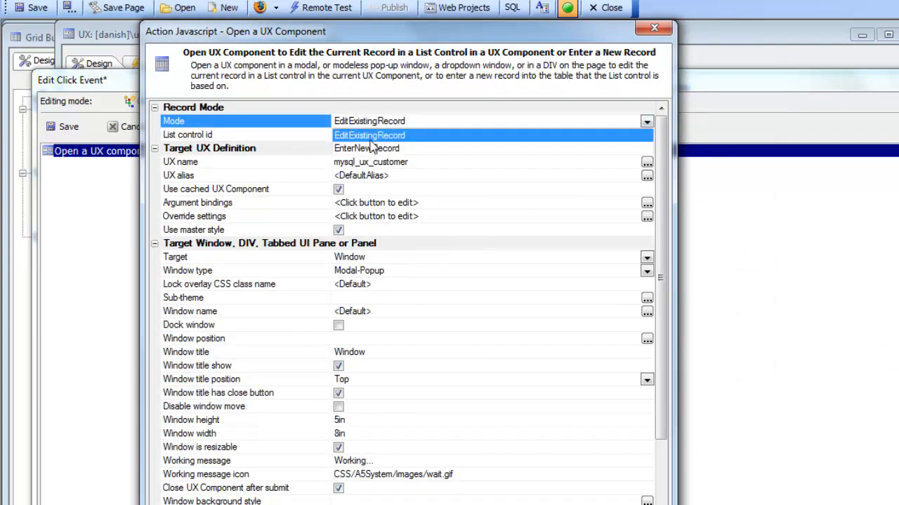
{"action": "mouse_move", "coordinate": [302, 130]}
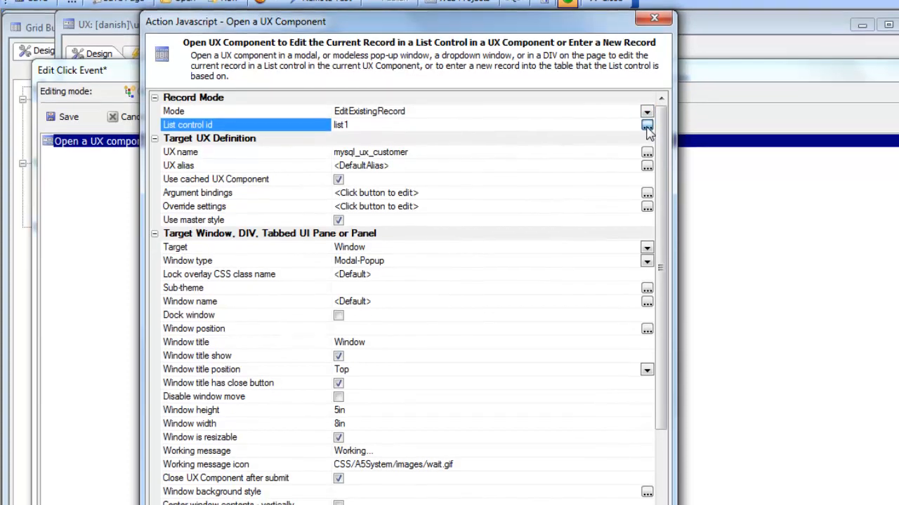
{"action": "left_click", "coordinate": [647, 124]}
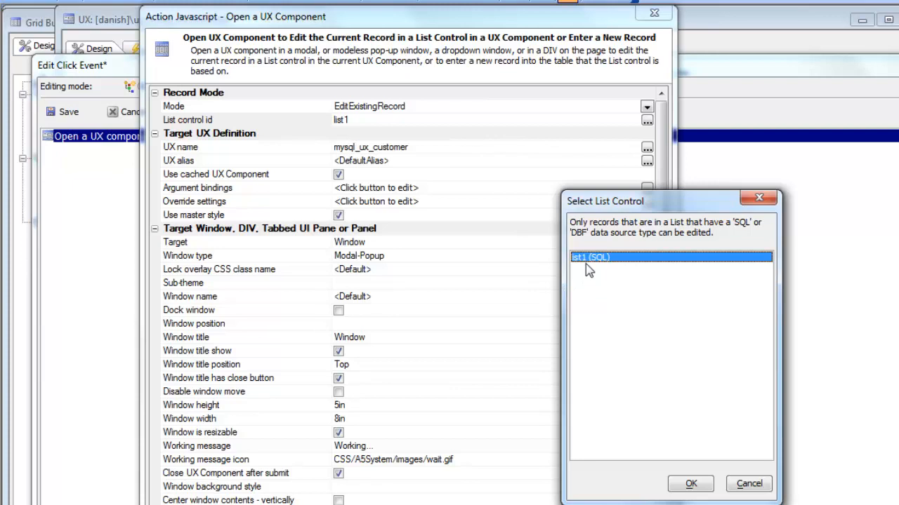
{"action": "mouse_move", "coordinate": [612, 268]}
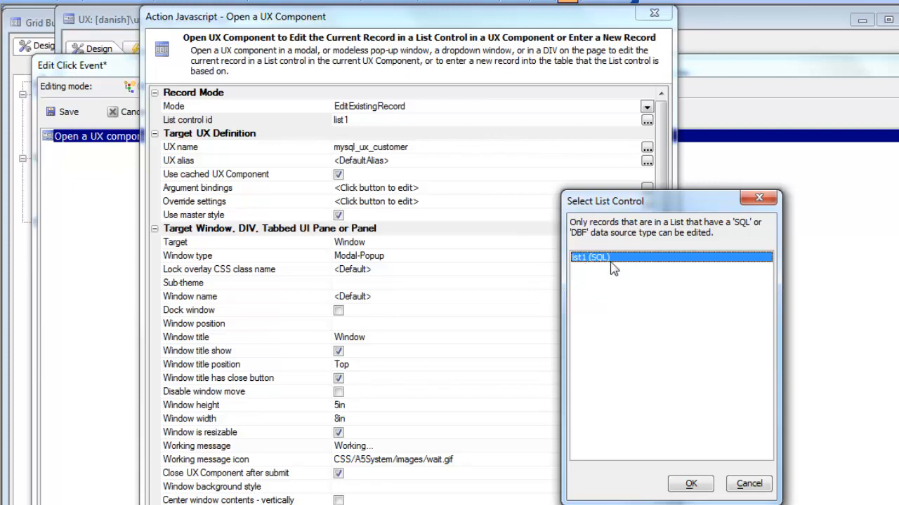
{"action": "mouse_move", "coordinate": [681, 302]}
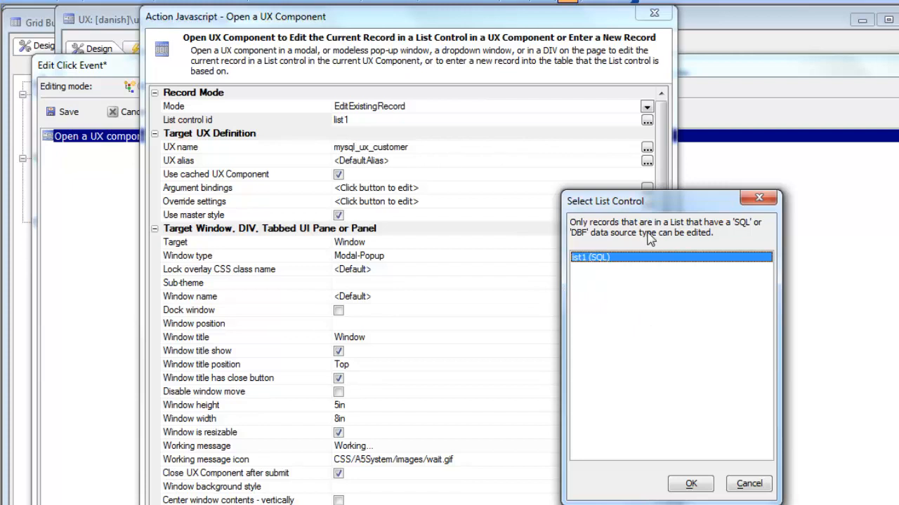
{"action": "mouse_move", "coordinate": [608, 287]}
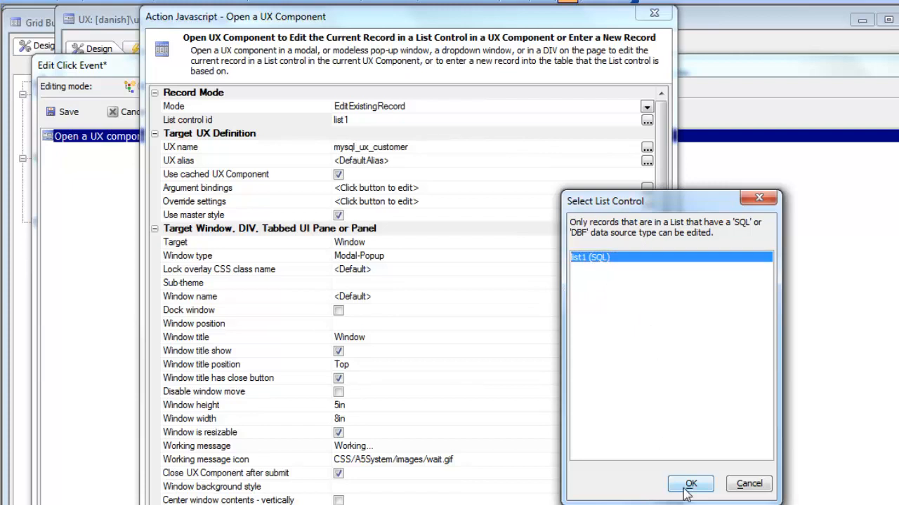
{"action": "left_click", "coordinate": [690, 484]}
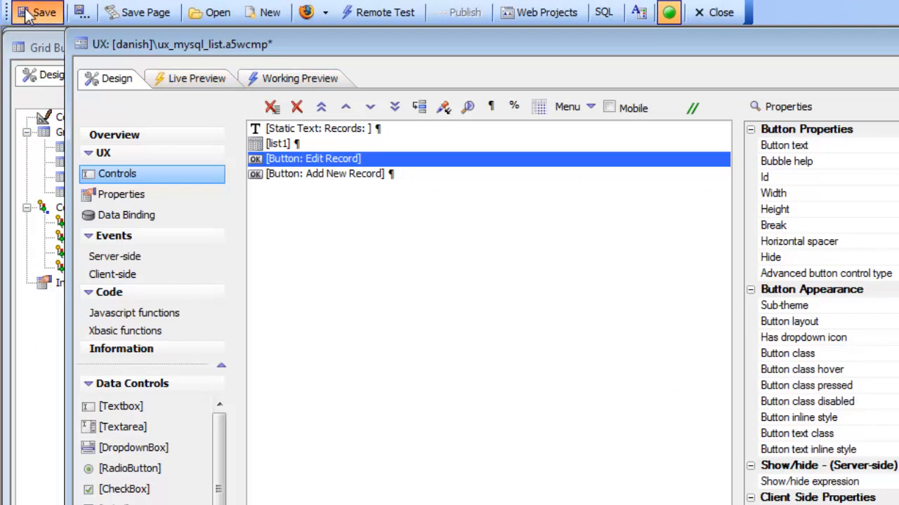
Save ux_mysql_list and run its working preview listing the 213 customers.
{"action": "left_click", "coordinate": [299, 78]}
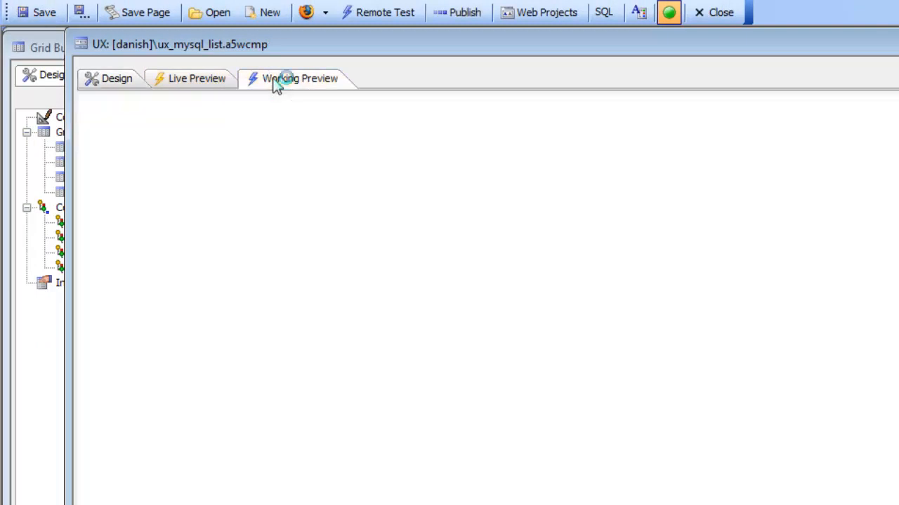
{"action": "left_click", "coordinate": [299, 78]}
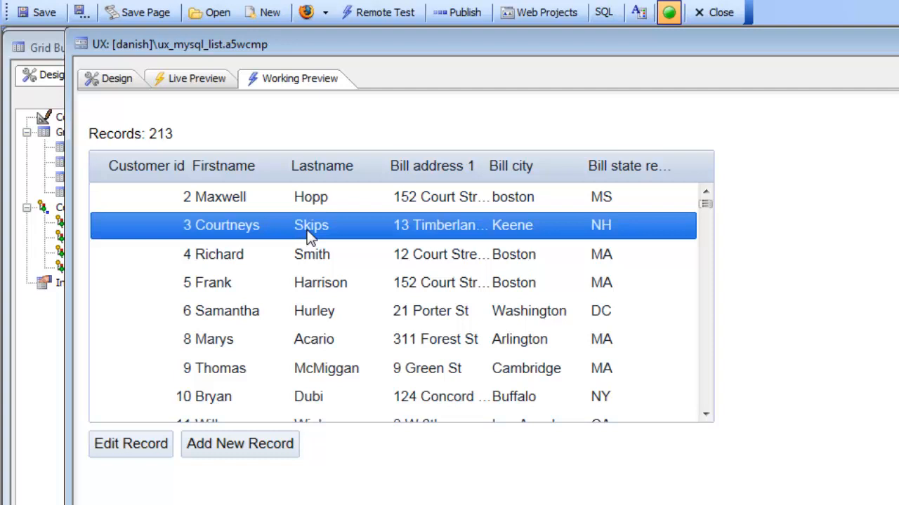
Edit the selected customer 3 in the pop-up, changing Firstname to Courtney, and submit.
{"action": "left_click", "coordinate": [130, 443]}
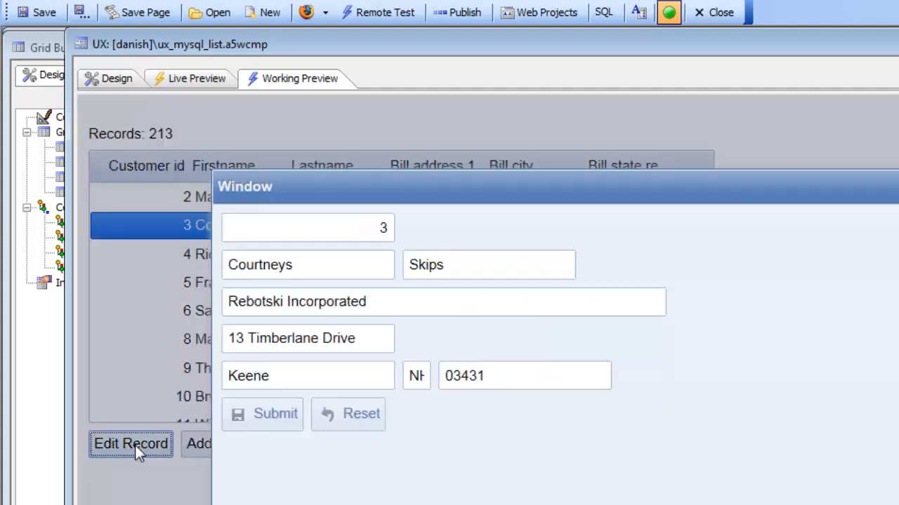
{"action": "mouse_move", "coordinate": [379, 189]}
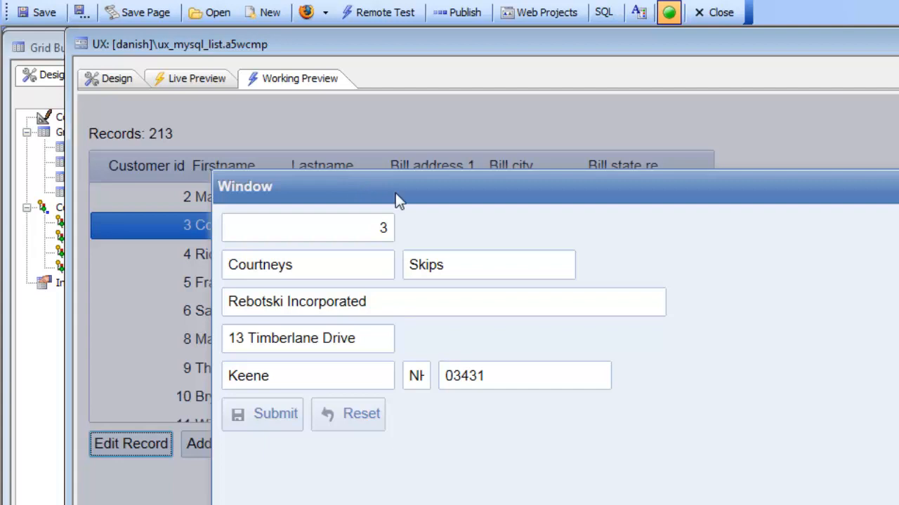
{"action": "mouse_move", "coordinate": [199, 116]}
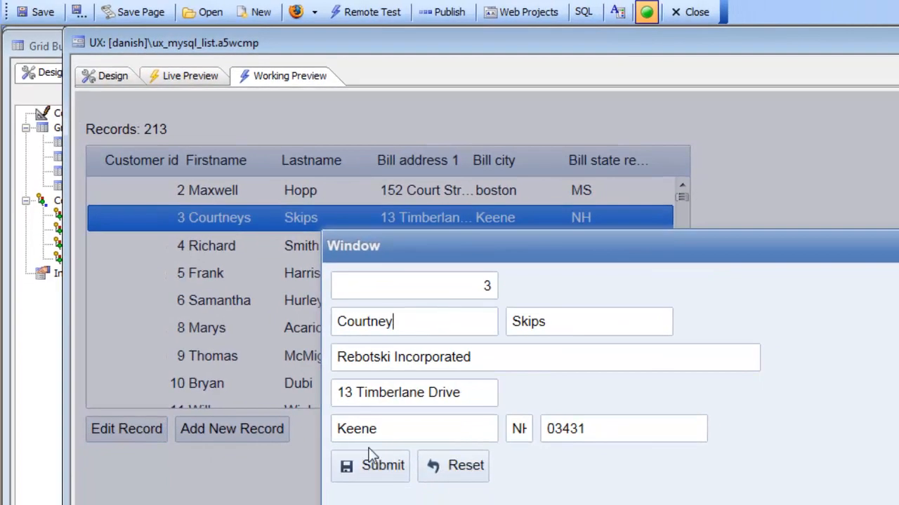
{"action": "left_click", "coordinate": [370, 465]}
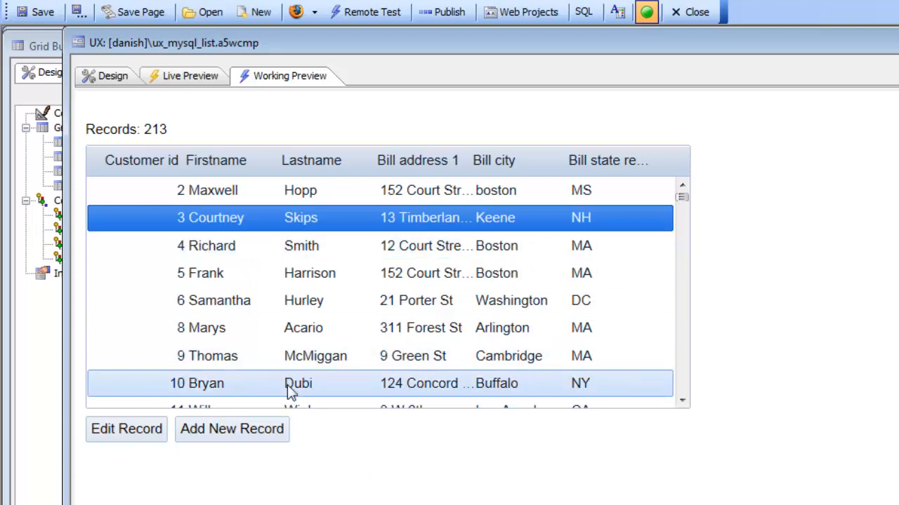
{"action": "mouse_move", "coordinate": [293, 399]}
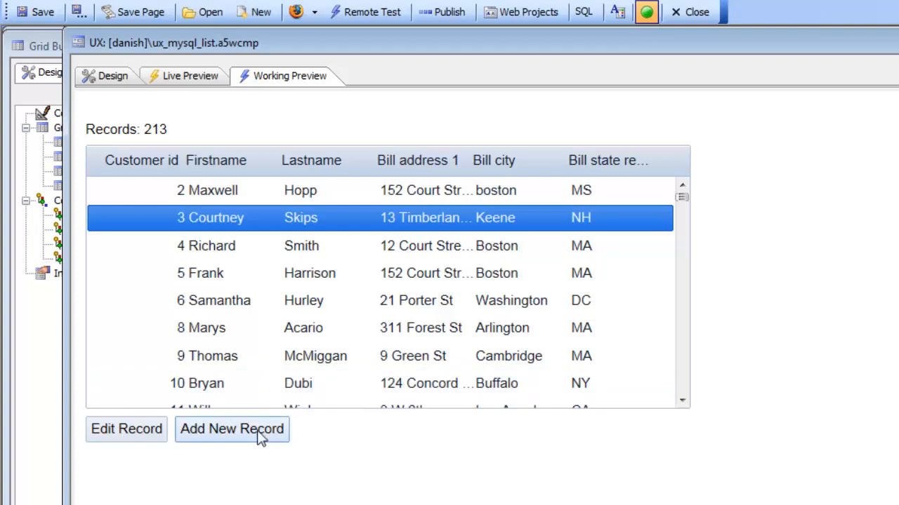
{"action": "mouse_move", "coordinate": [226, 437]}
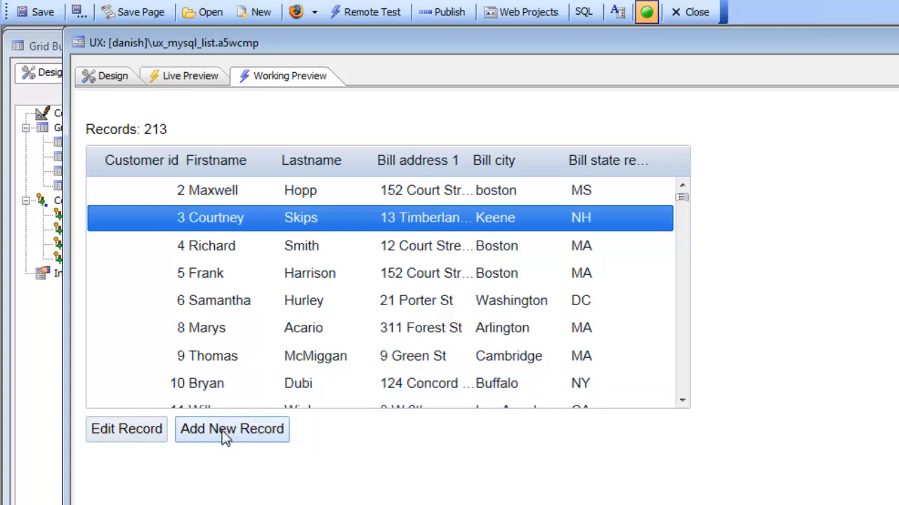
{"action": "mouse_move", "coordinate": [681, 201]}
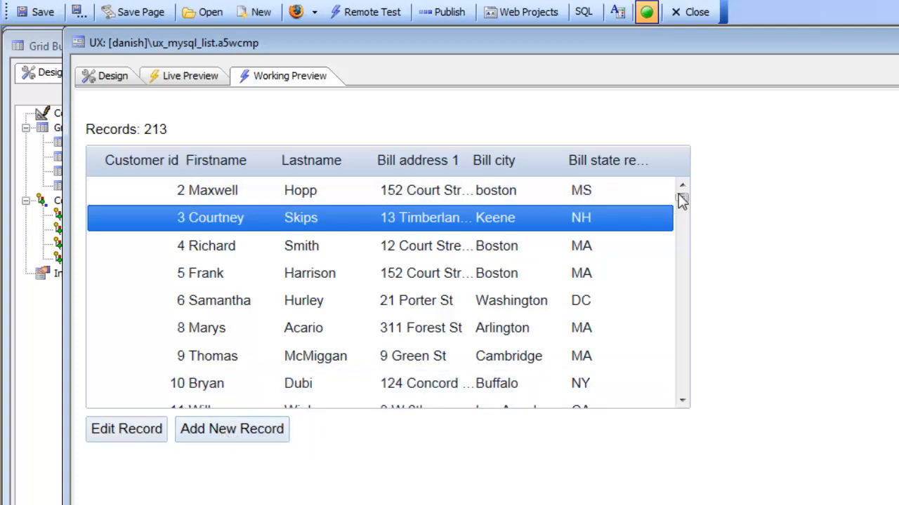
{"action": "mouse_move", "coordinate": [280, 370]}
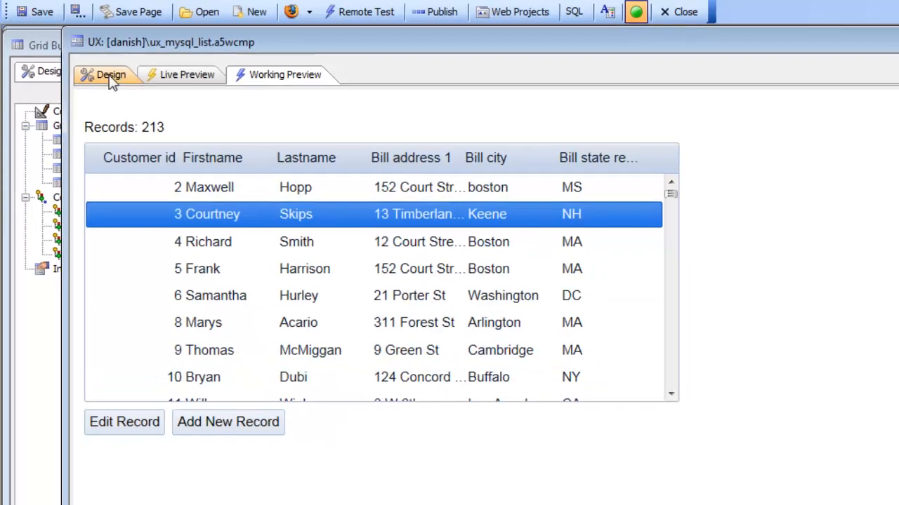
Back in design, reopen the Edit Record button's click action settings targeting mysql_ux_customer.
{"action": "left_click", "coordinate": [110, 74]}
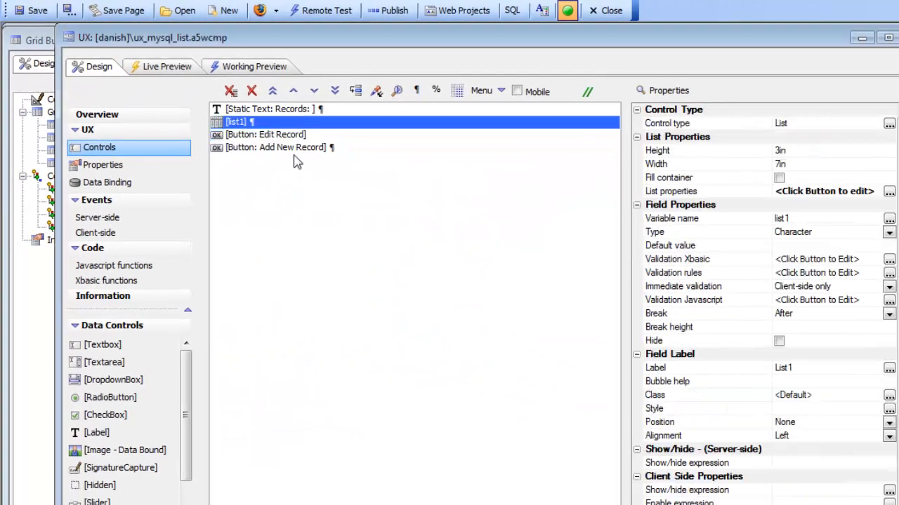
{"action": "left_click", "coordinate": [265, 134]}
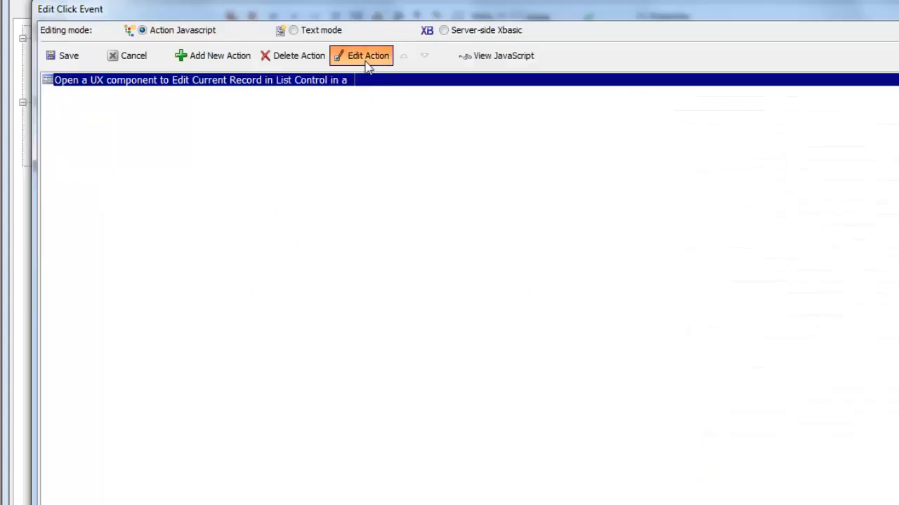
{"action": "left_click", "coordinate": [361, 55]}
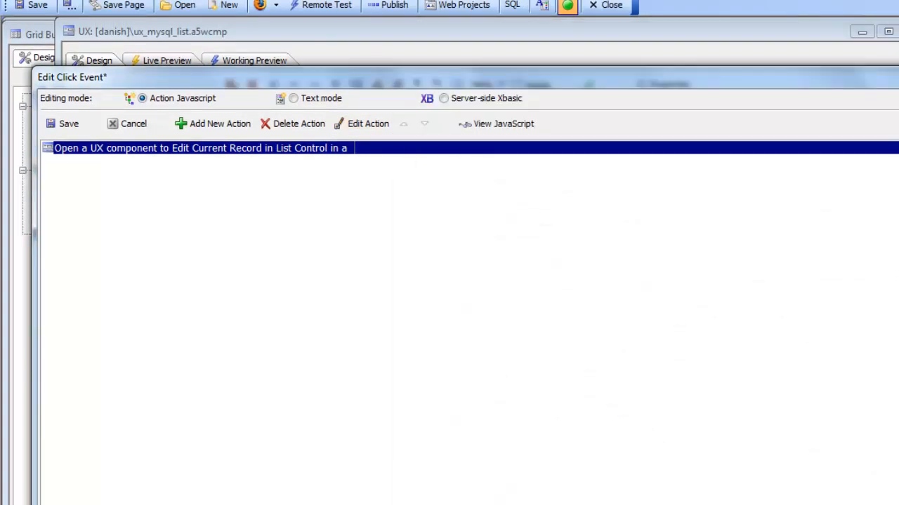
{"action": "mouse_move", "coordinate": [65, 111]}
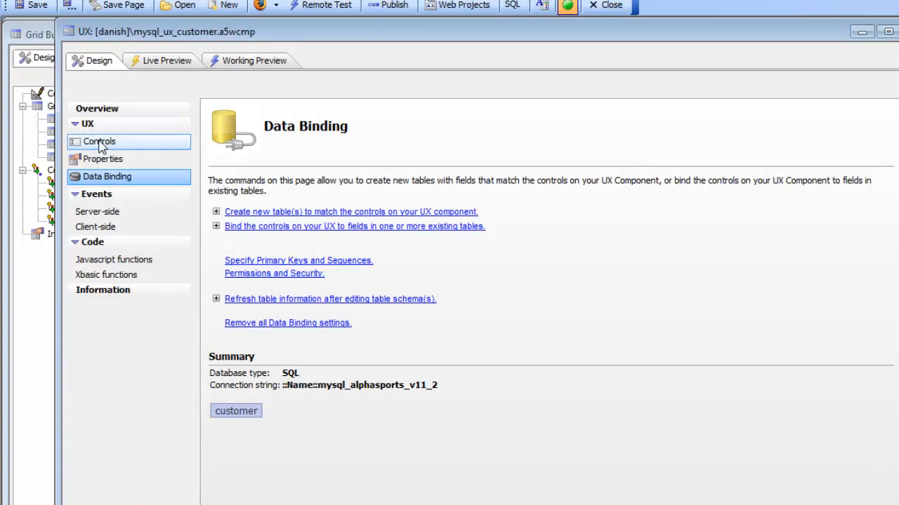
{"action": "left_click", "coordinate": [99, 141]}
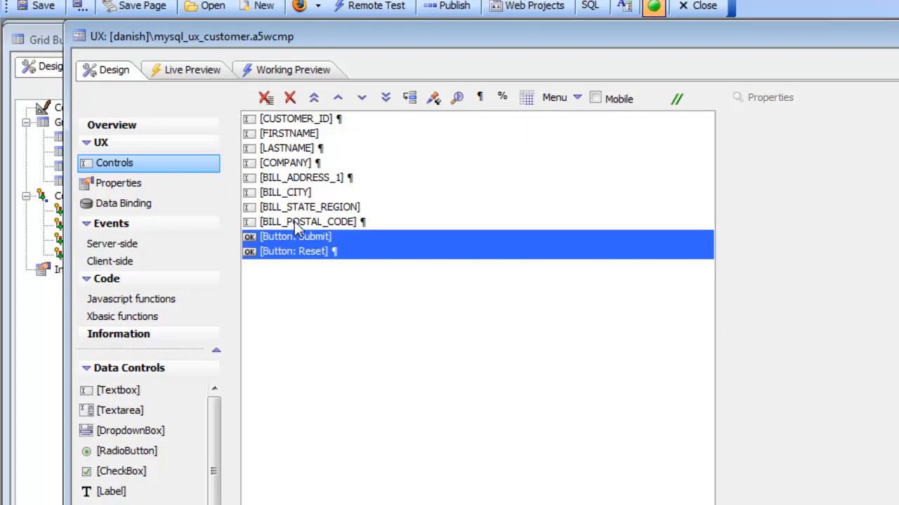
{"action": "left_click", "coordinate": [123, 203]}
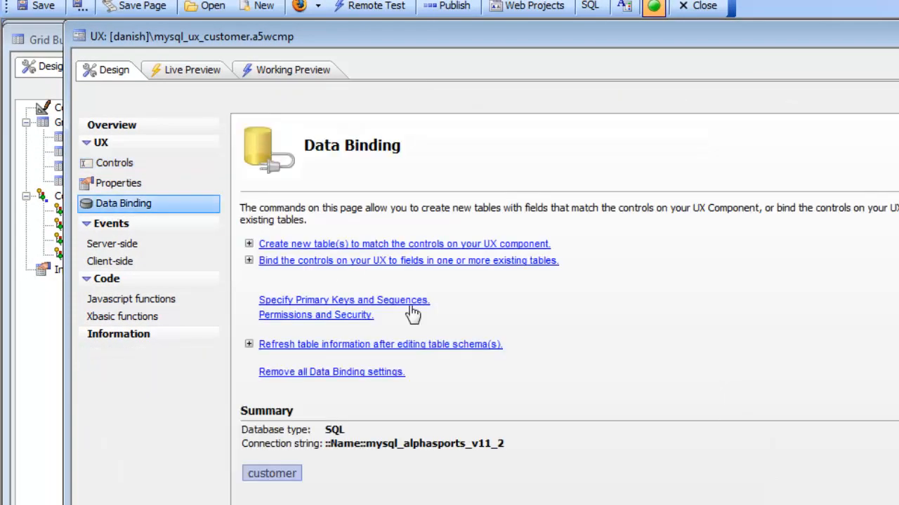
{"action": "mouse_move", "coordinate": [353, 453]}
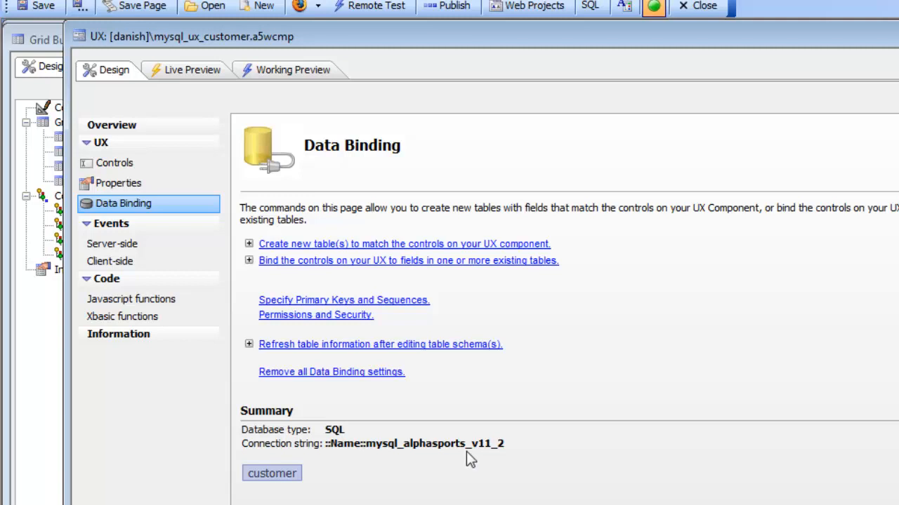
{"action": "mouse_move", "coordinate": [481, 455]}
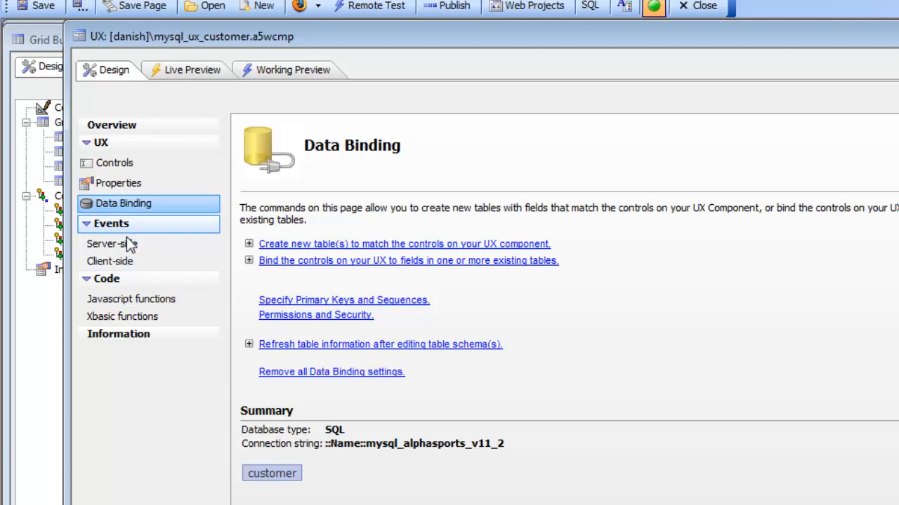
Show mysql_ux_customer's server-side afterDialogValidate event with its Save Submitted Data action.
{"action": "left_click", "coordinate": [111, 243]}
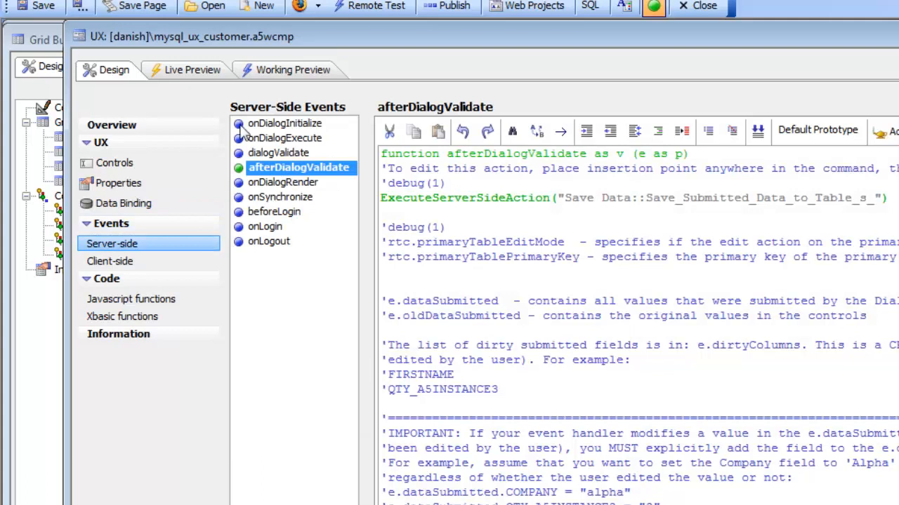
{"action": "mouse_move", "coordinate": [325, 188]}
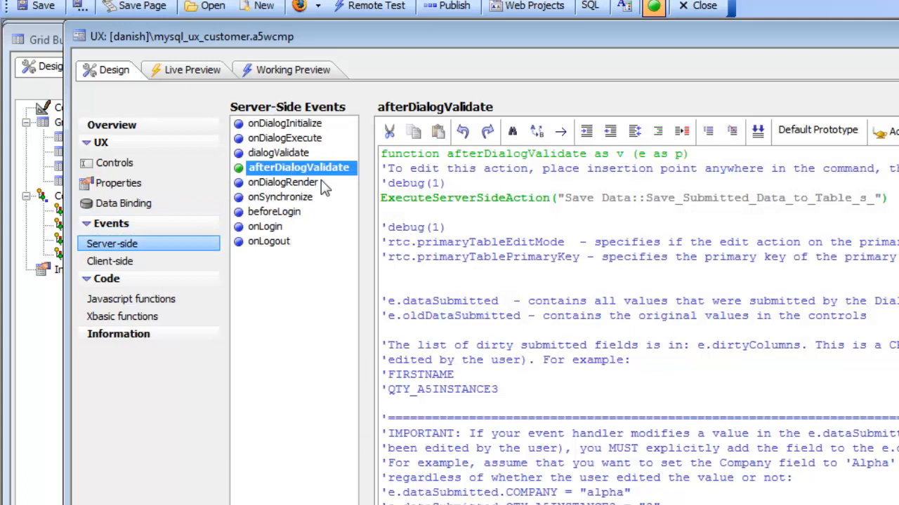